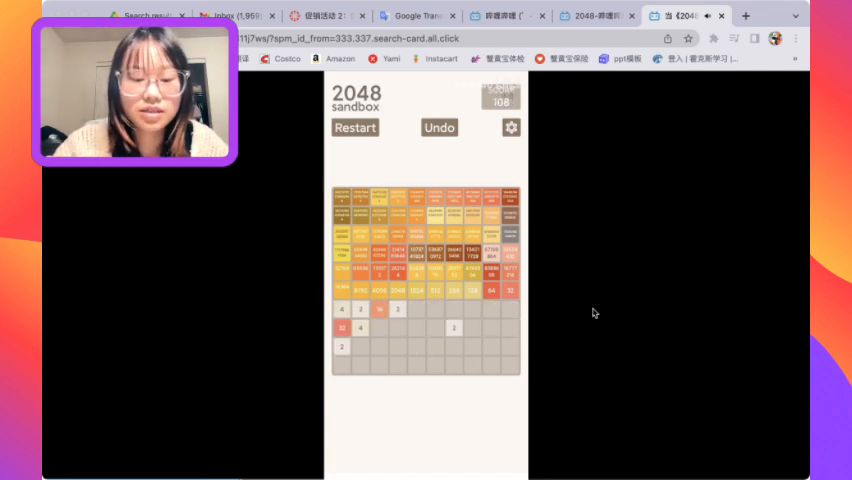
Slide the tiles down twice and then right, merging the high-value rows into the top row.
key(down)
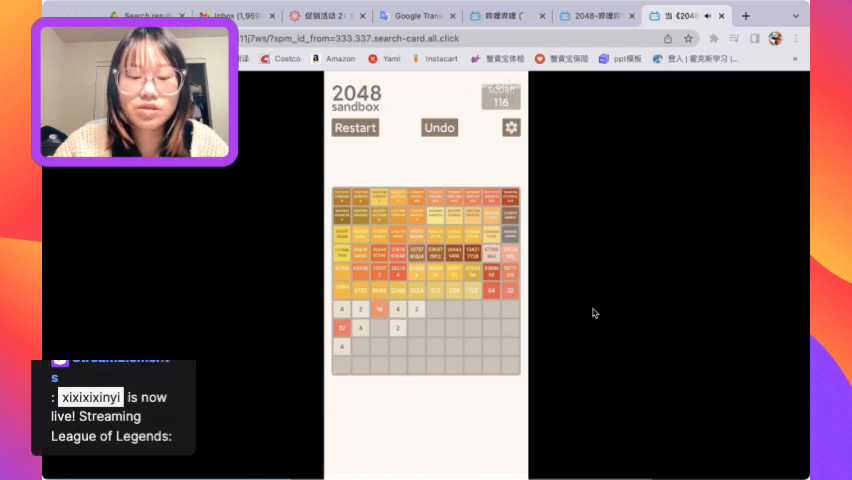
key(Down)
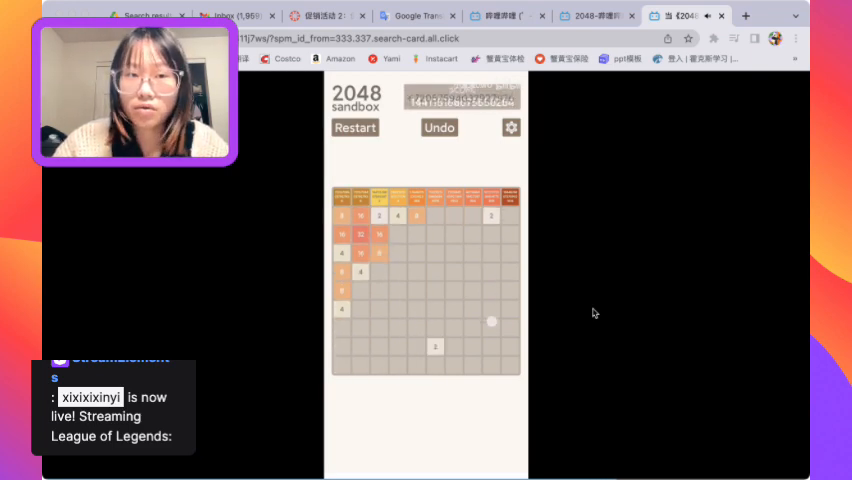
key(right)
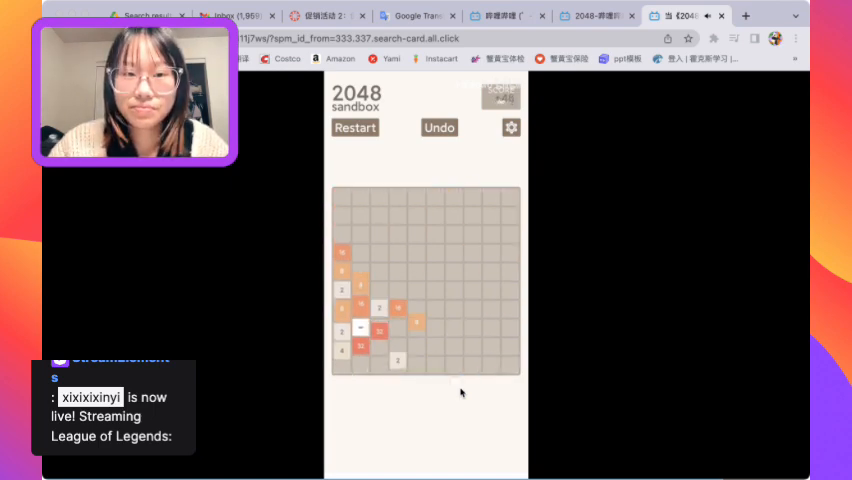
Push the few remaining small tiles downward past the board's bottom edge.
key(Down)
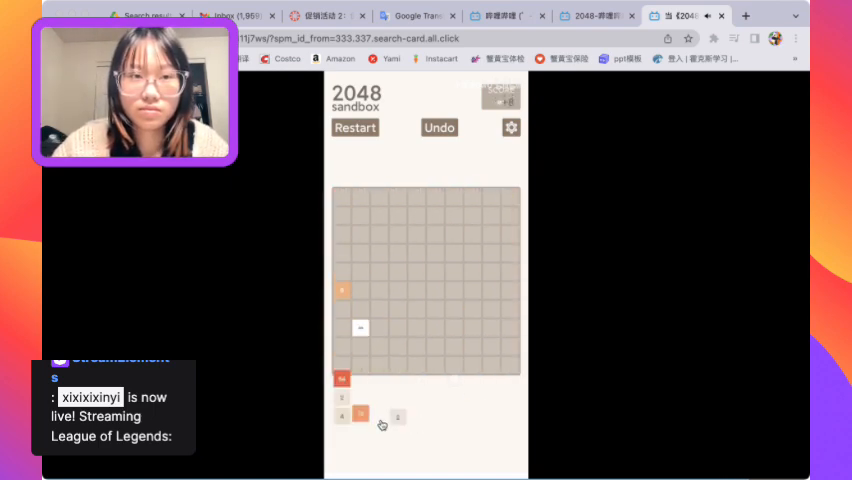